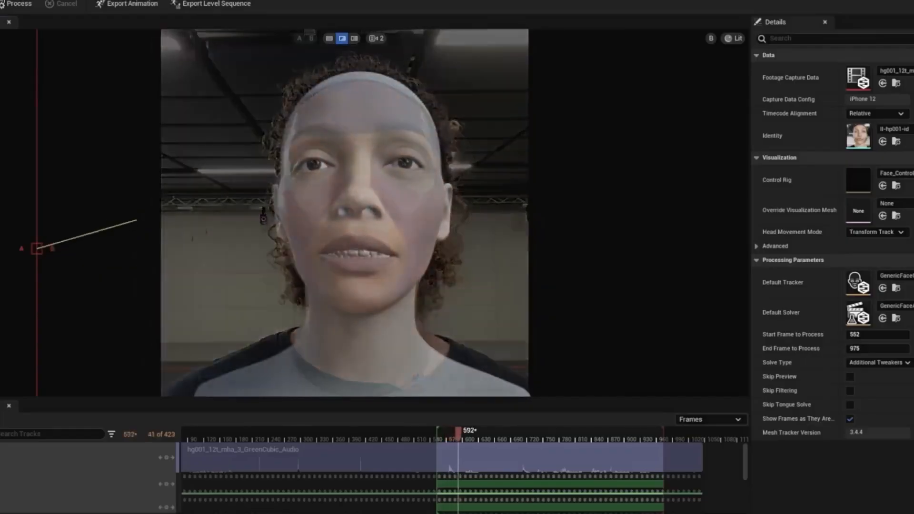
- Play the solved performance in the wipe view, comparing iPhone footage with the animated face mesh
{"action": "left_click", "coordinate": [606, 429]}
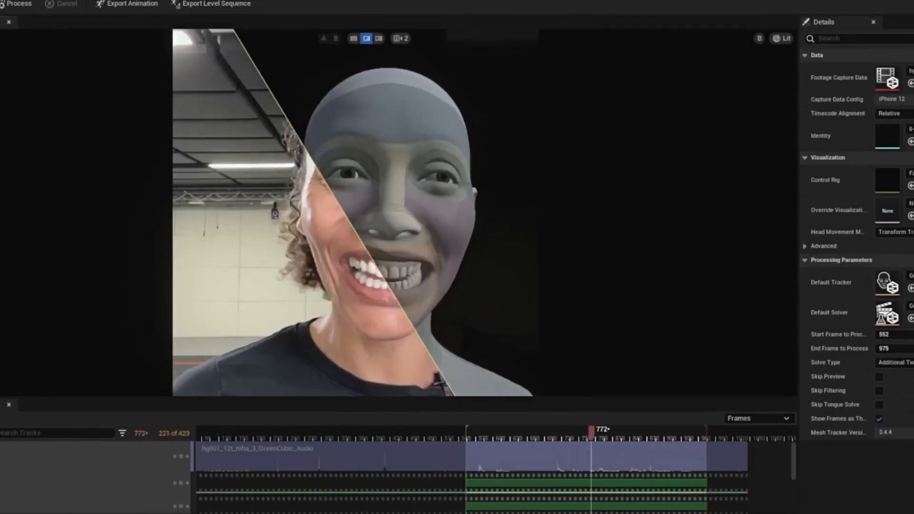